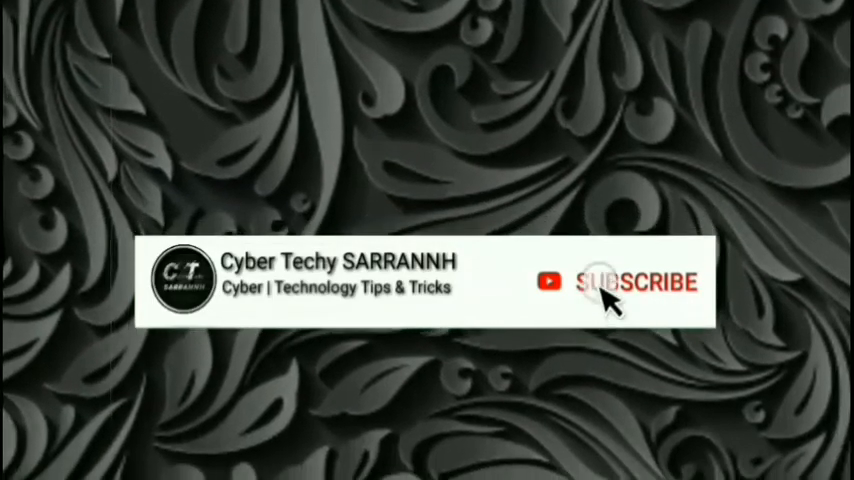
- Scroll the RAR storage list down until the Download folder comes into view
left_click(632, 290)
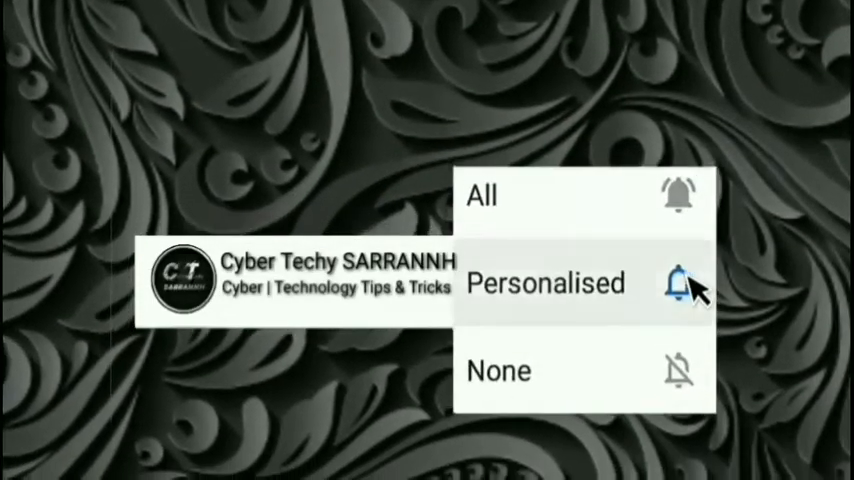
left_click(548, 284)
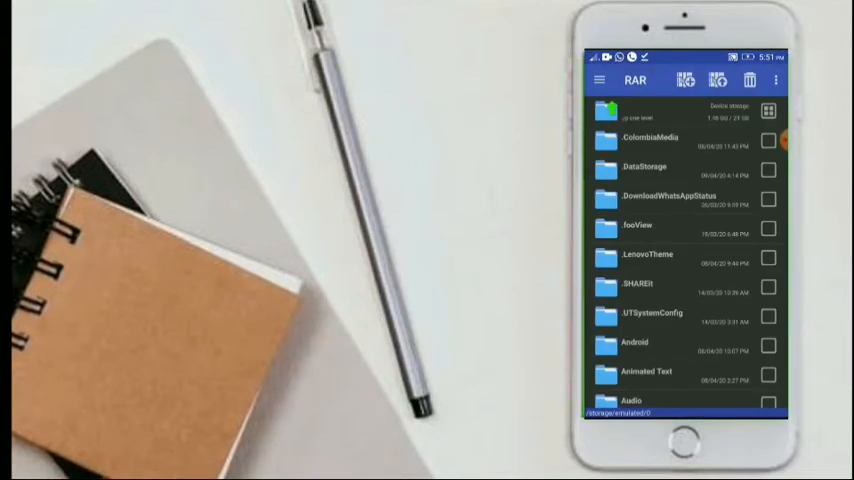
scroll("down", 3)
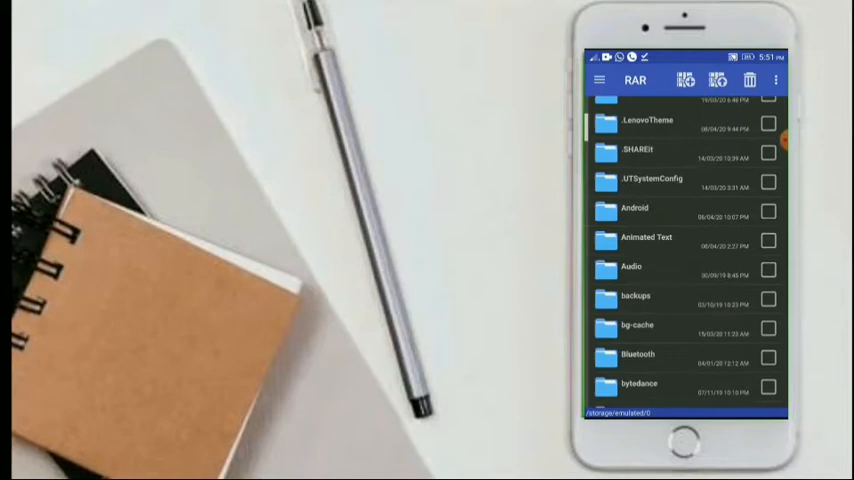
scroll("down", 3)
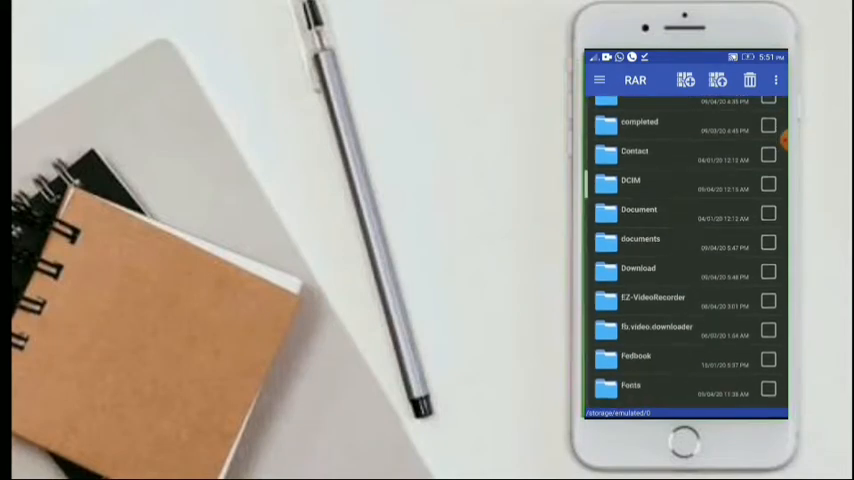
scroll("down", 3)
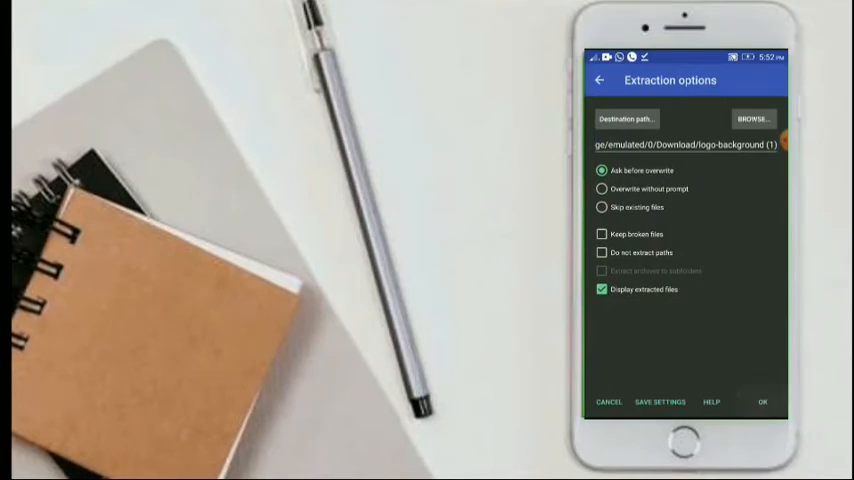
- Extract the ZIP into Download/logo-background (1) with 'Display extracted files' kept on
left_click(760, 404)
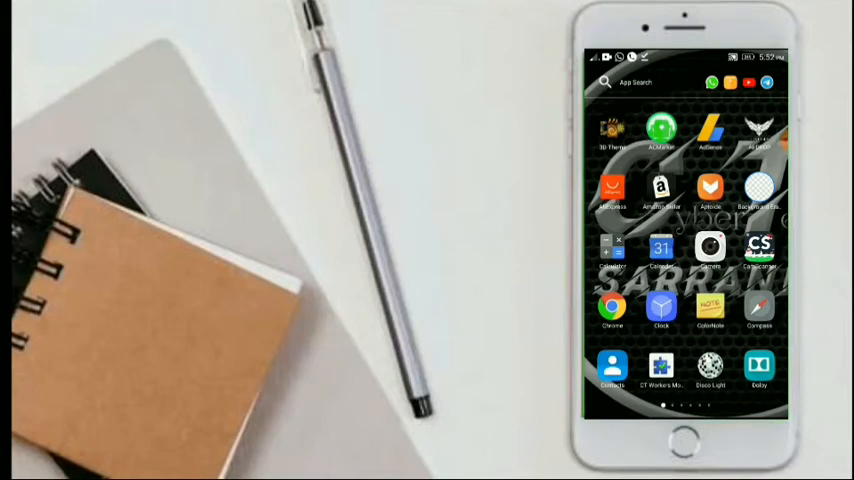
- Swipe the home screen to a different page of app icons
scroll("left", 3)
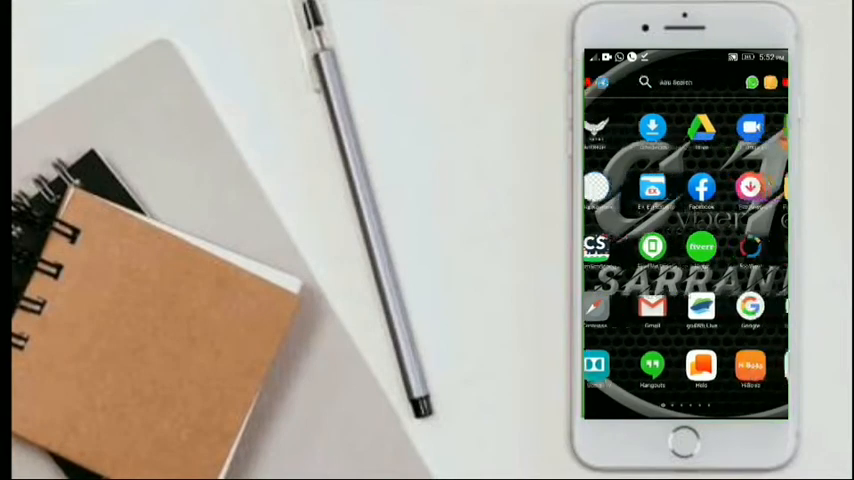